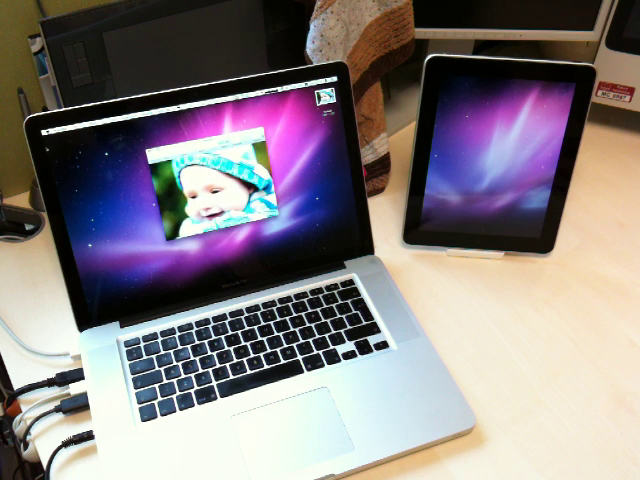
left_click(56, 136)
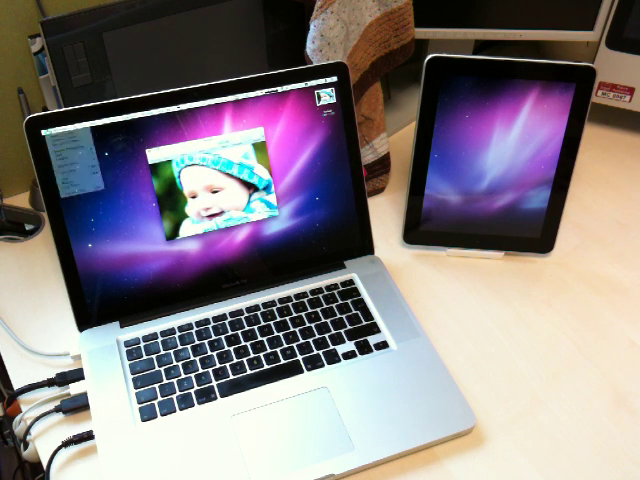